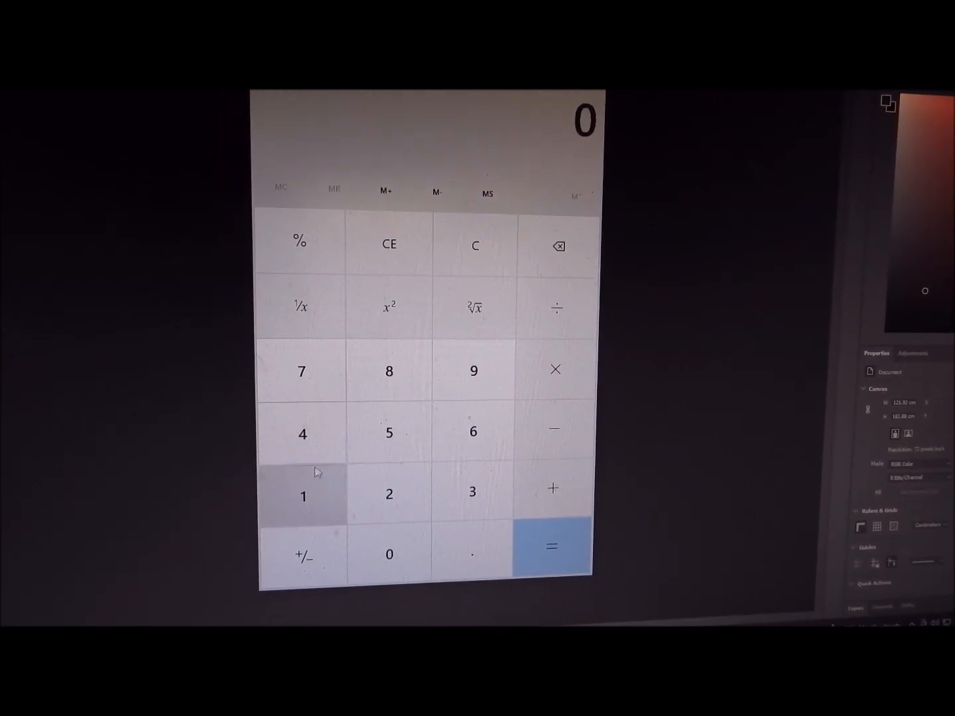
Step: Enter the area calculation 179 × 27
{"action": "left_click", "coordinate": [302, 494]}
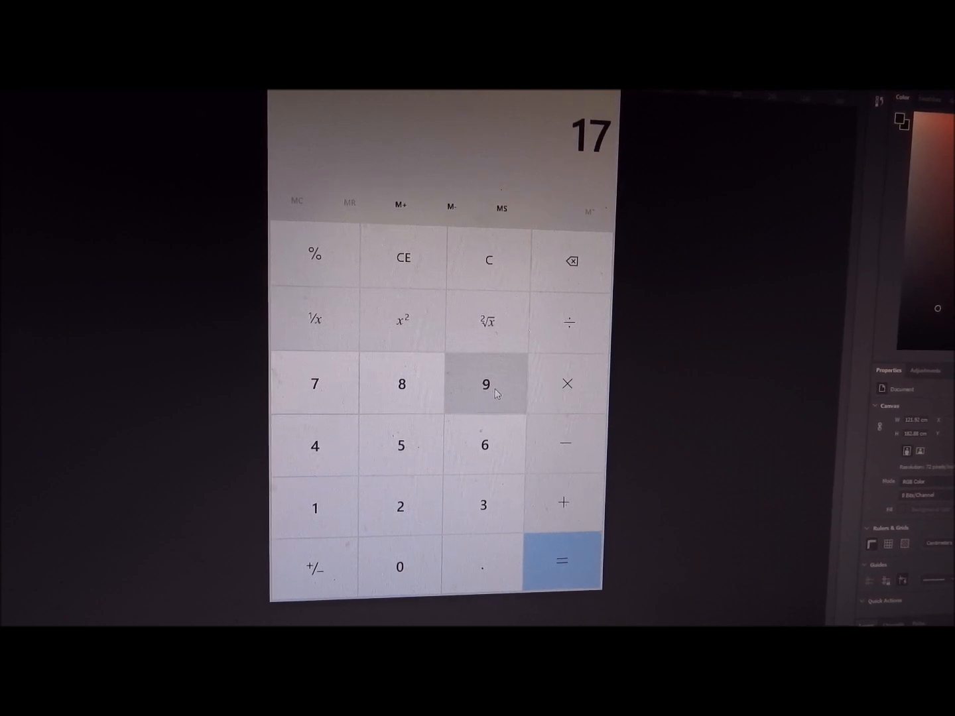
{"action": "left_click", "coordinate": [488, 383]}
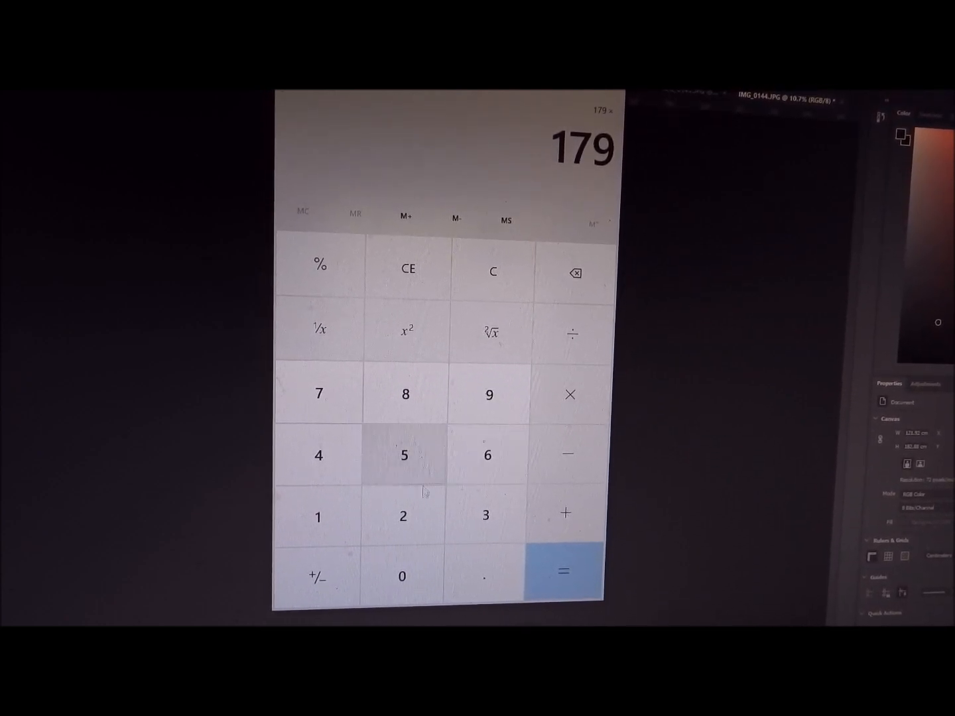
{"action": "left_click", "coordinate": [319, 397]}
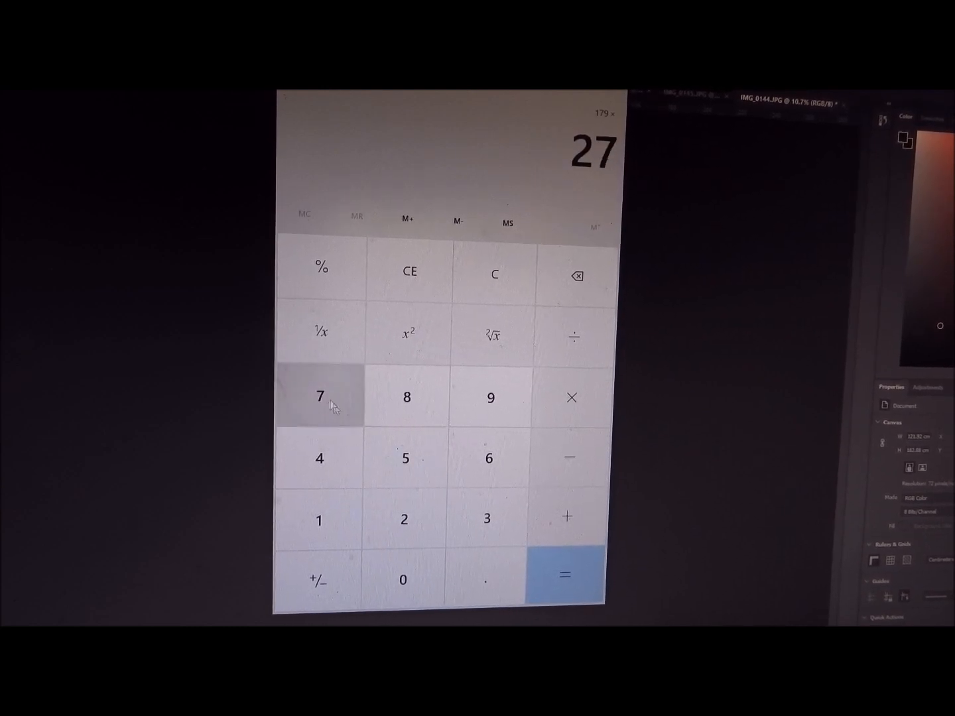
{"action": "left_click", "coordinate": [563, 572]}
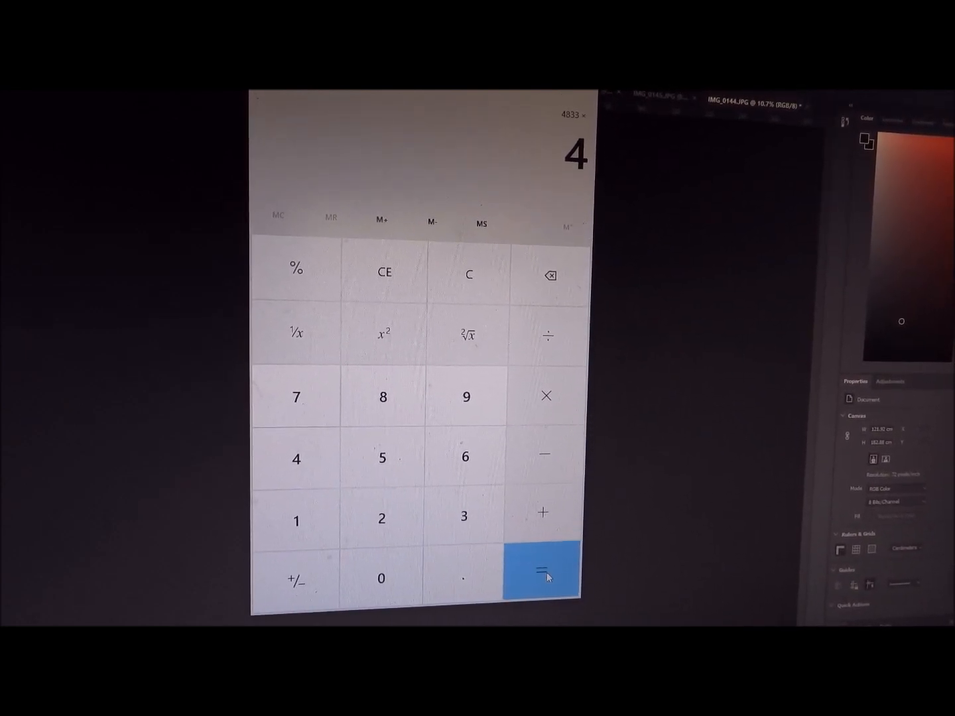
Step: Multiply the 4833 area by 4 to get the 19,332 crowd estimate
{"action": "left_click", "coordinate": [547, 572]}
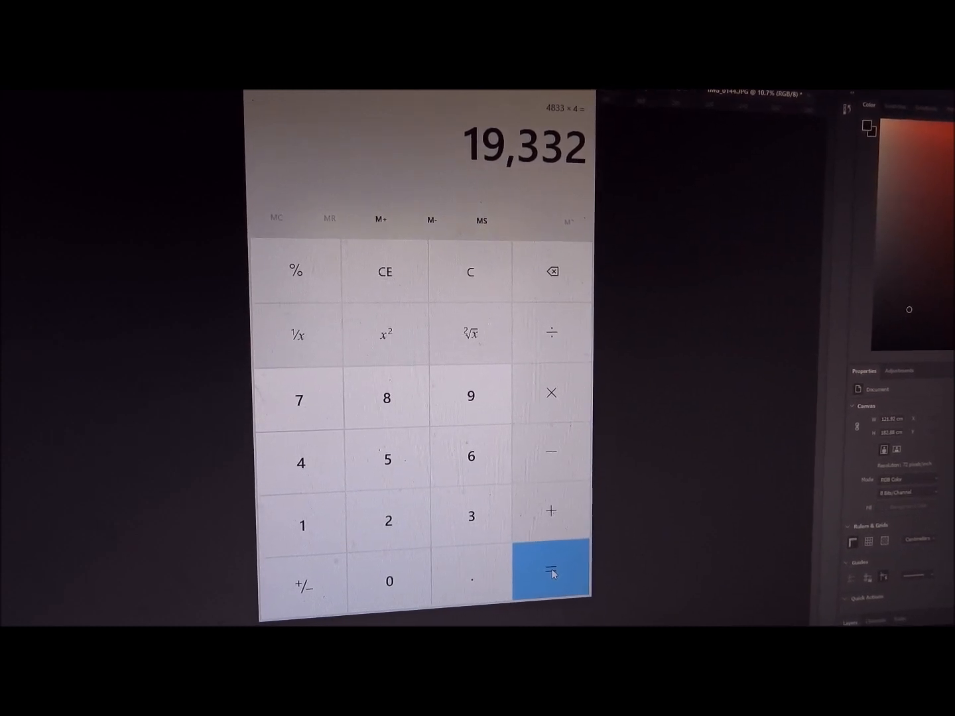